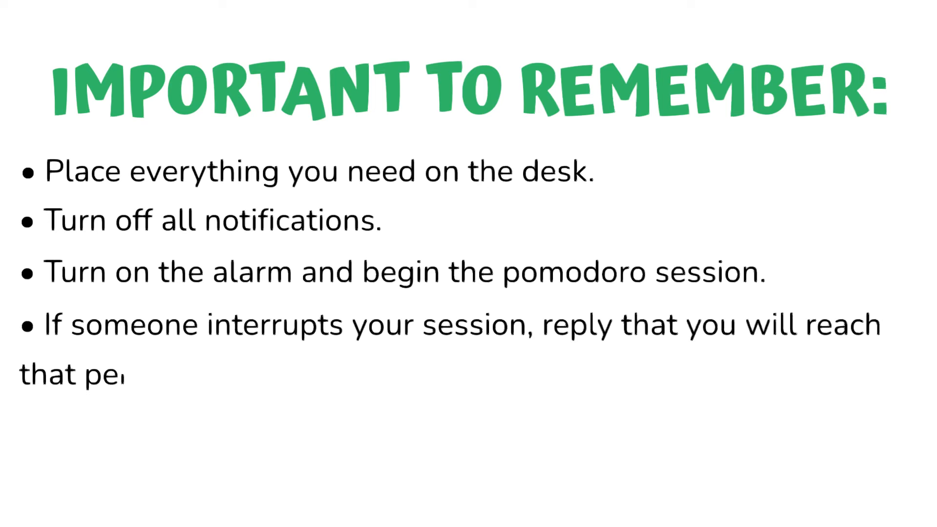
pyautogui.write('rson a little later.')
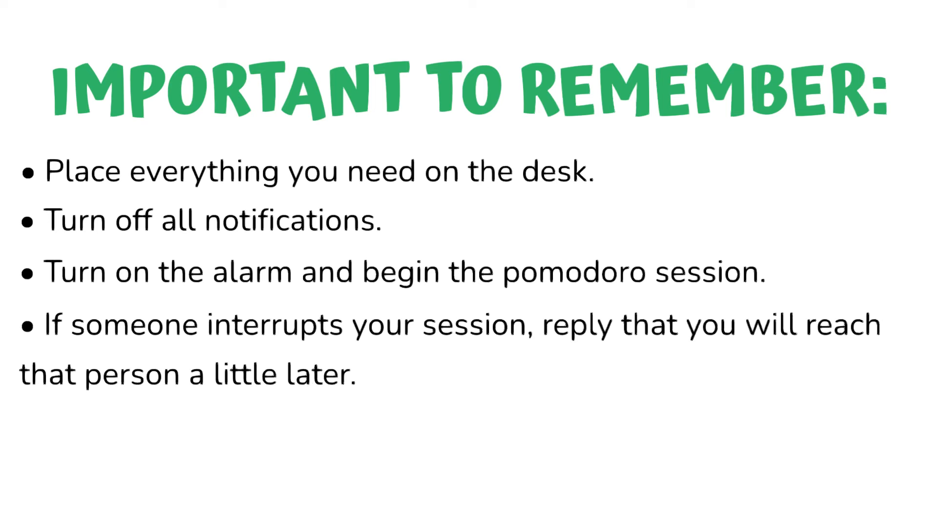